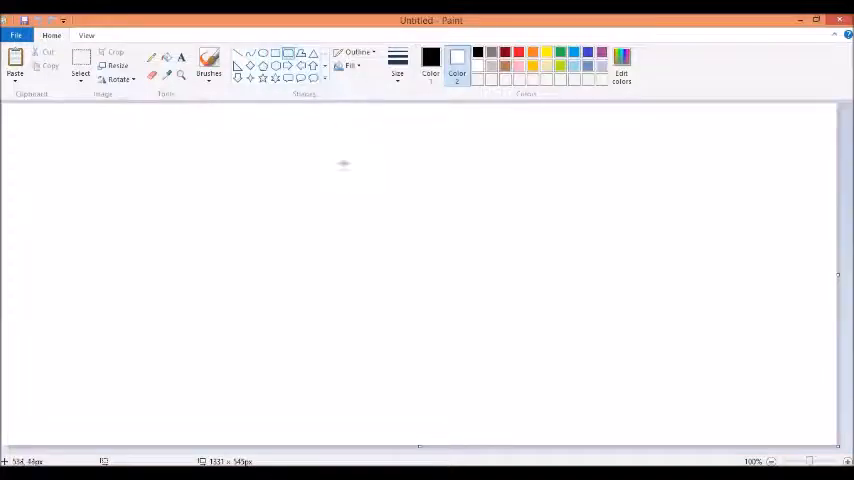
Step: Draw a rounded square near the canvas centre and start a small eye to its left
left_click_drag(356, 164, 408, 208)
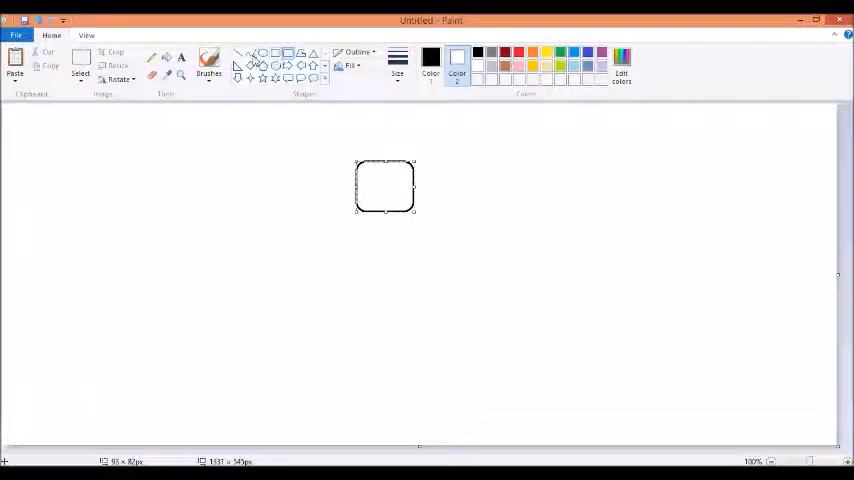
left_click(172, 170)
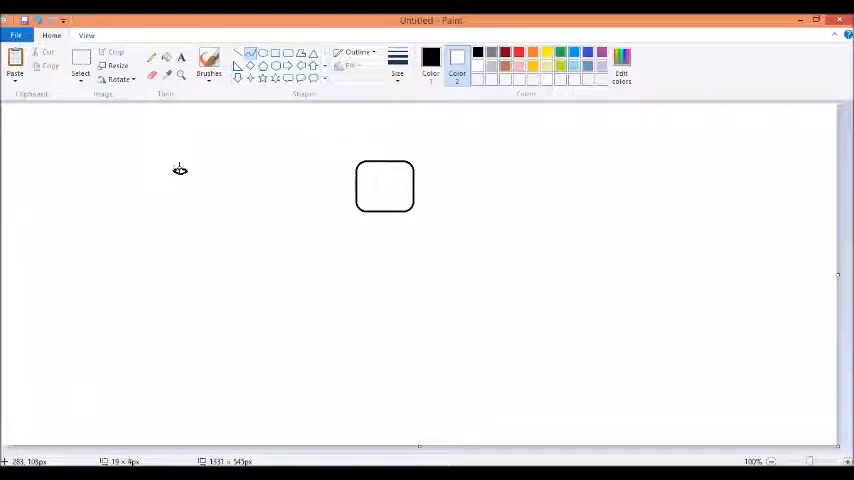
left_click(208, 60)
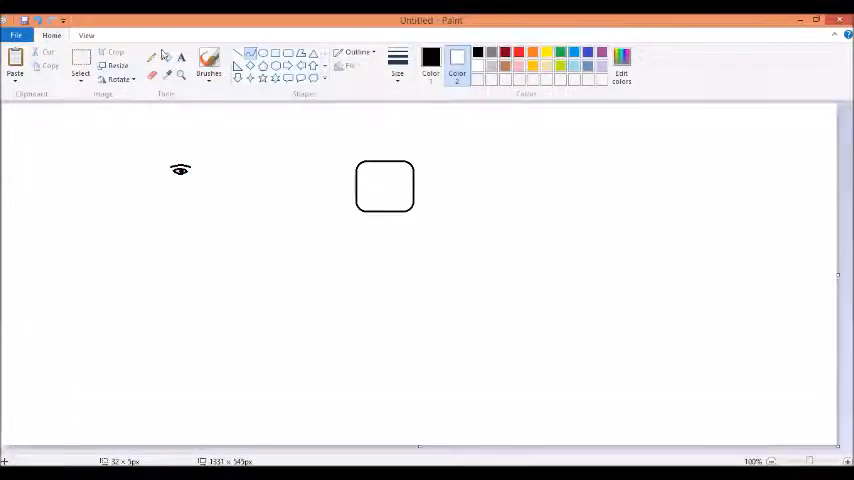
Step: Enable Transparent selection and copy the eye into the square's upper portion
left_click(80, 68)
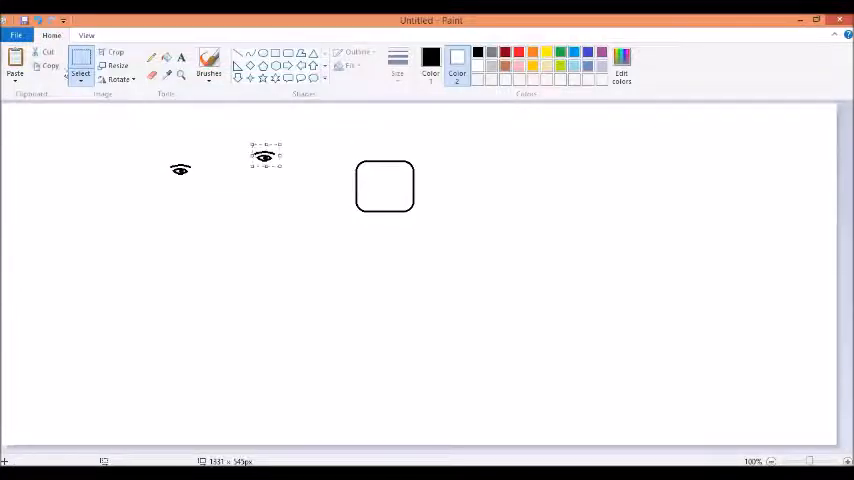
left_click(80, 78)
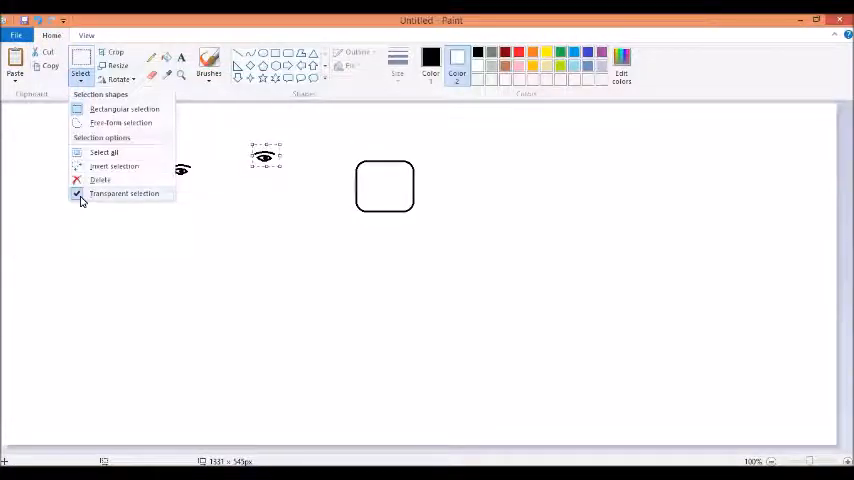
left_click(124, 192)
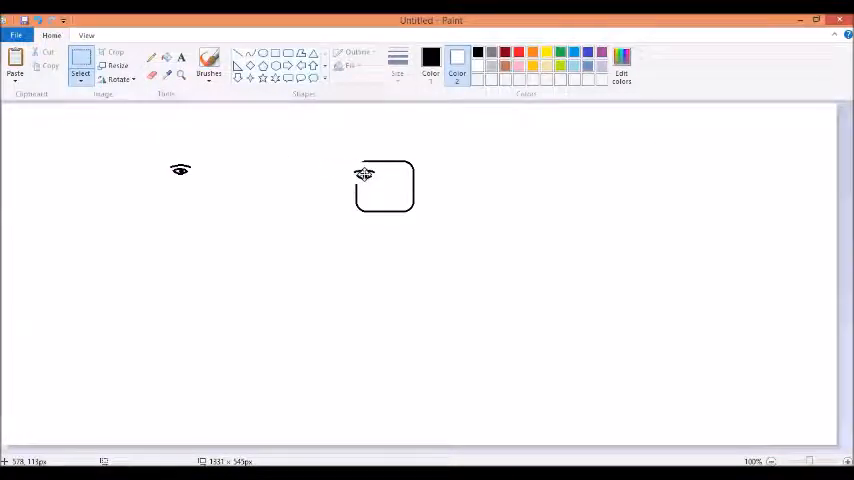
left_click(80, 74)
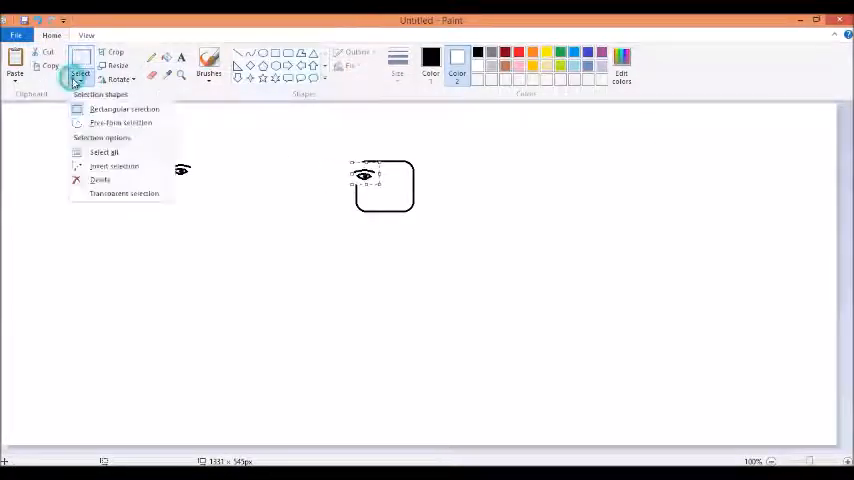
mouse_move(124, 192)
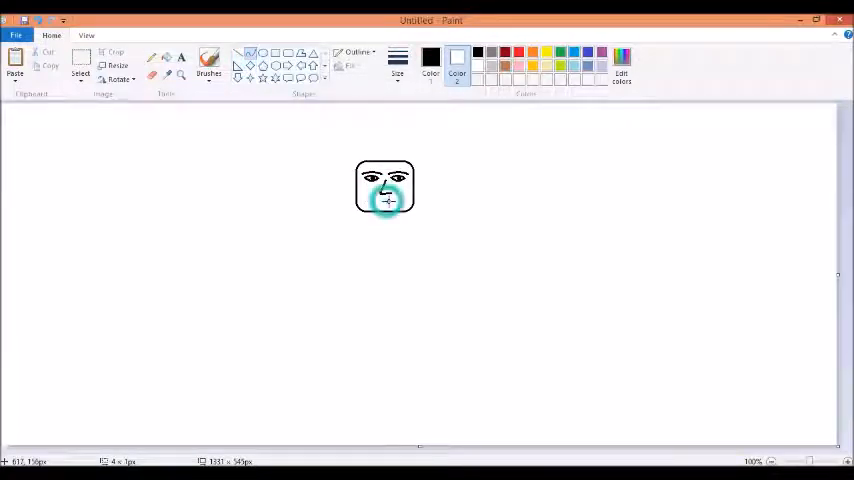
Step: Finish the face with the second eye, eyebrows, nose and mouth
left_click(384, 200)
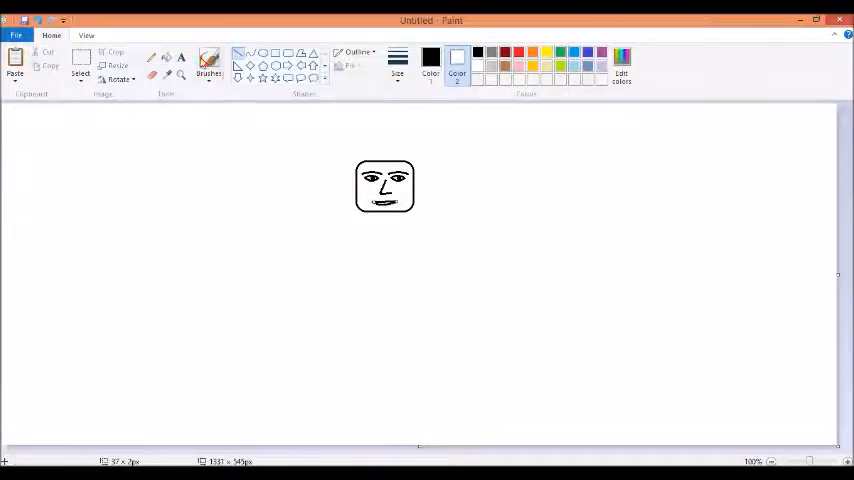
left_click(208, 64)
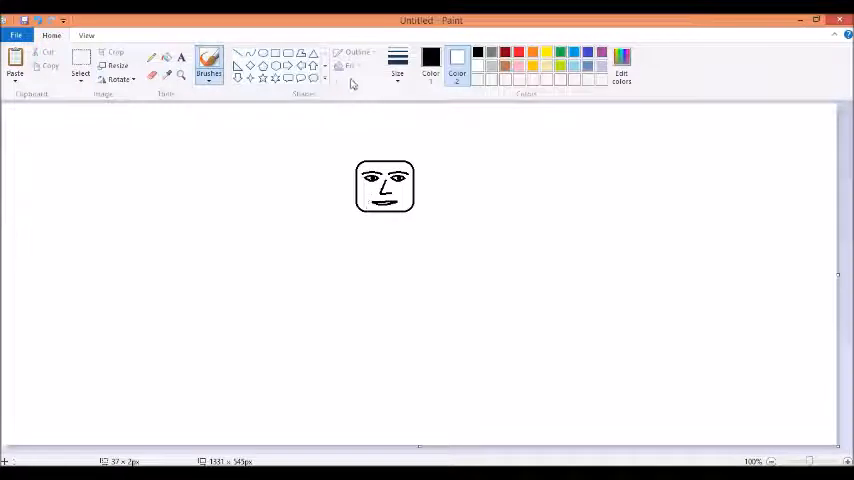
Step: Draw a spiked crown with small round tips above the face using lines and ovals
left_click(398, 62)
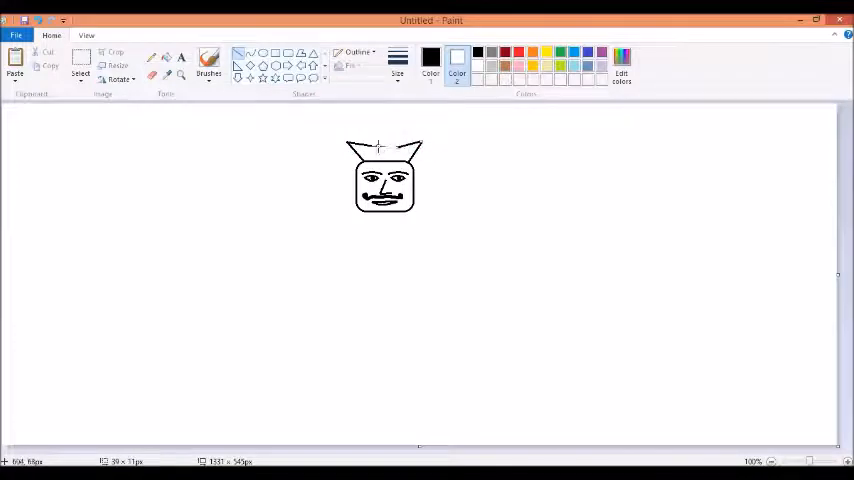
left_click_drag(376, 150, 390, 120)
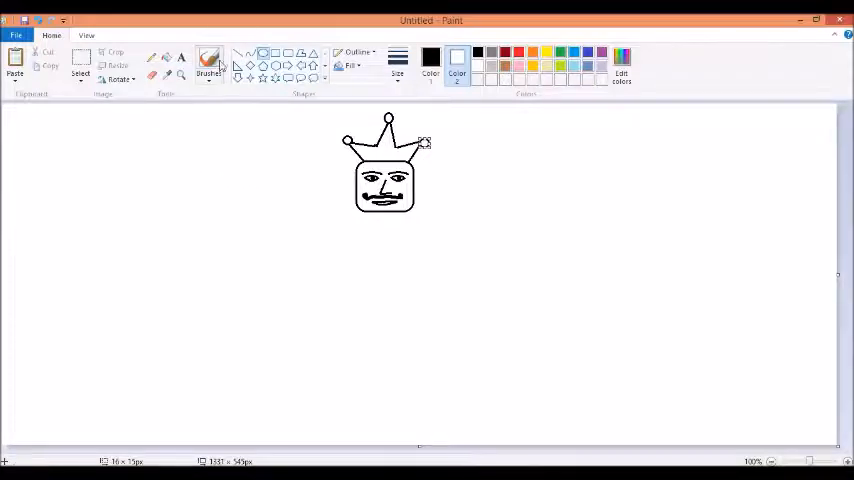
Step: Fill the crown yellow with red tips and the face beige, then place a copied head beside it
left_click(388, 140)
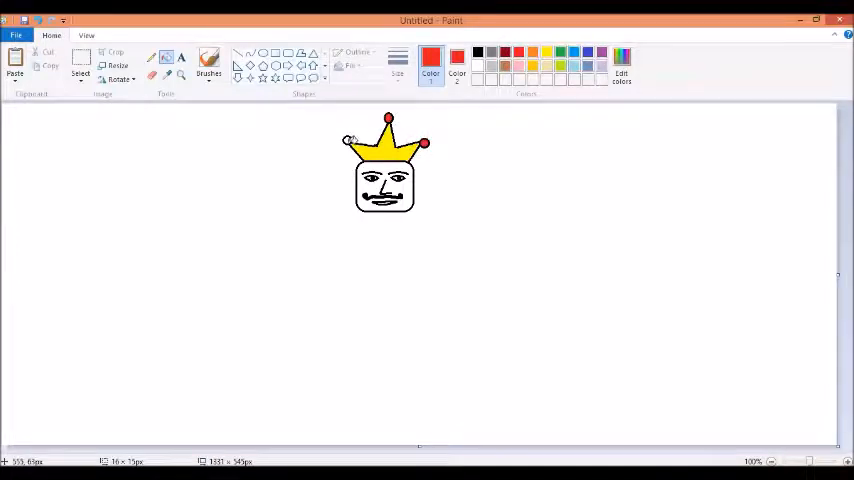
left_click(476, 64)
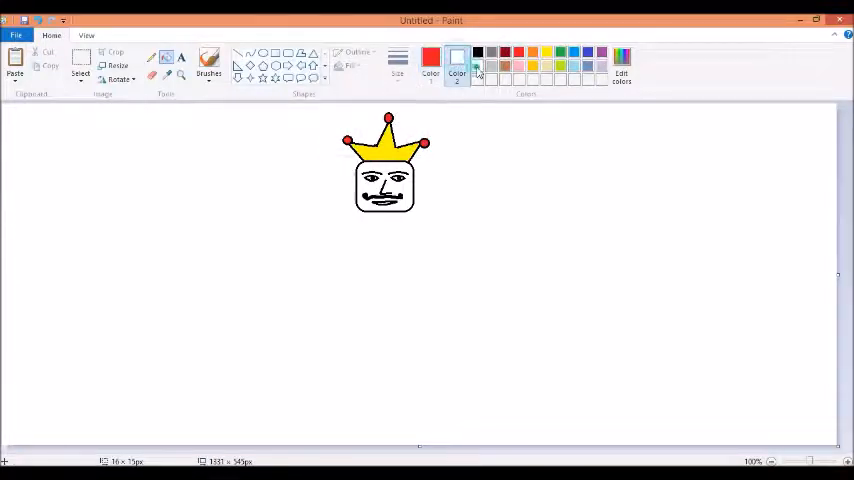
left_click(518, 52)
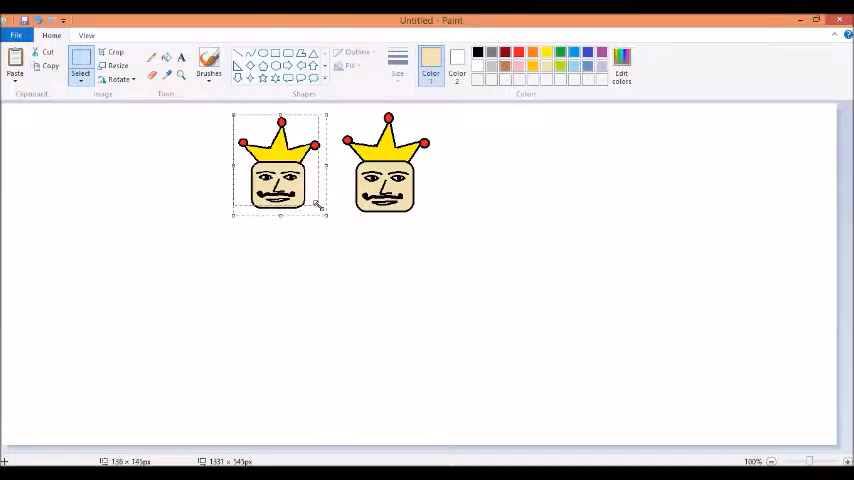
Step: Arrange pasted heads into an overlapping row of five and shrink a sixth copy at left
left_click_drag(278, 164, 336, 176)
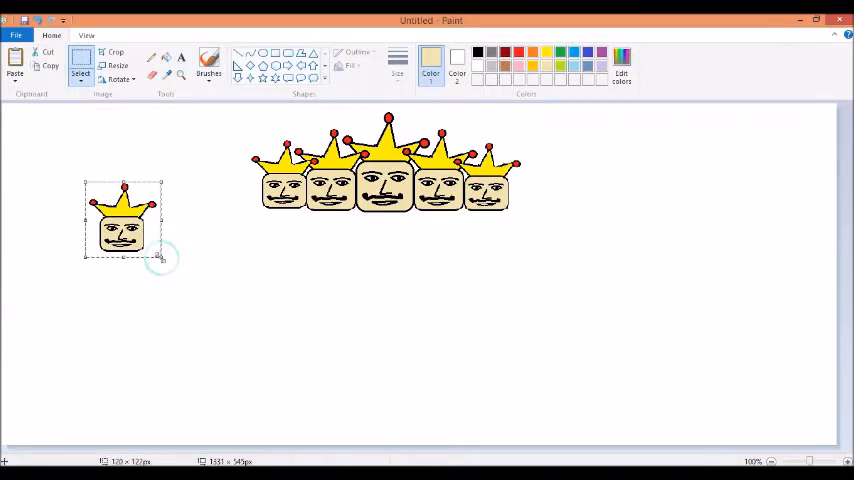
left_click_drag(162, 256, 150, 244)
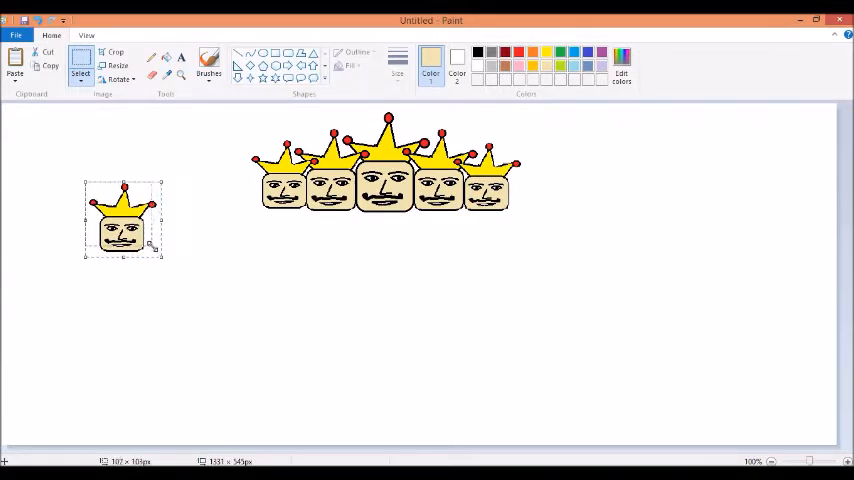